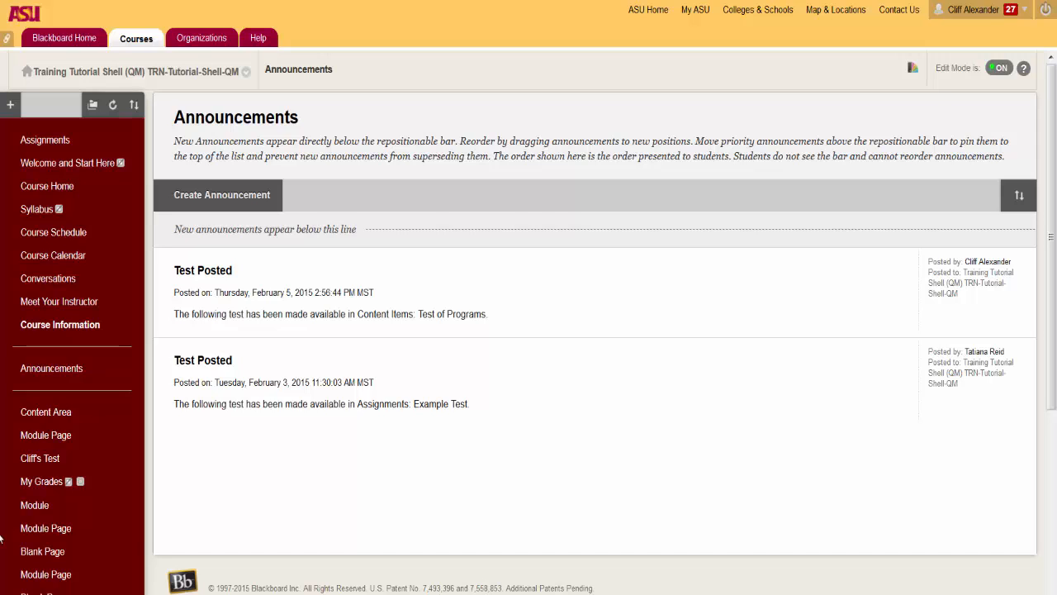
mouse_move(46, 412)
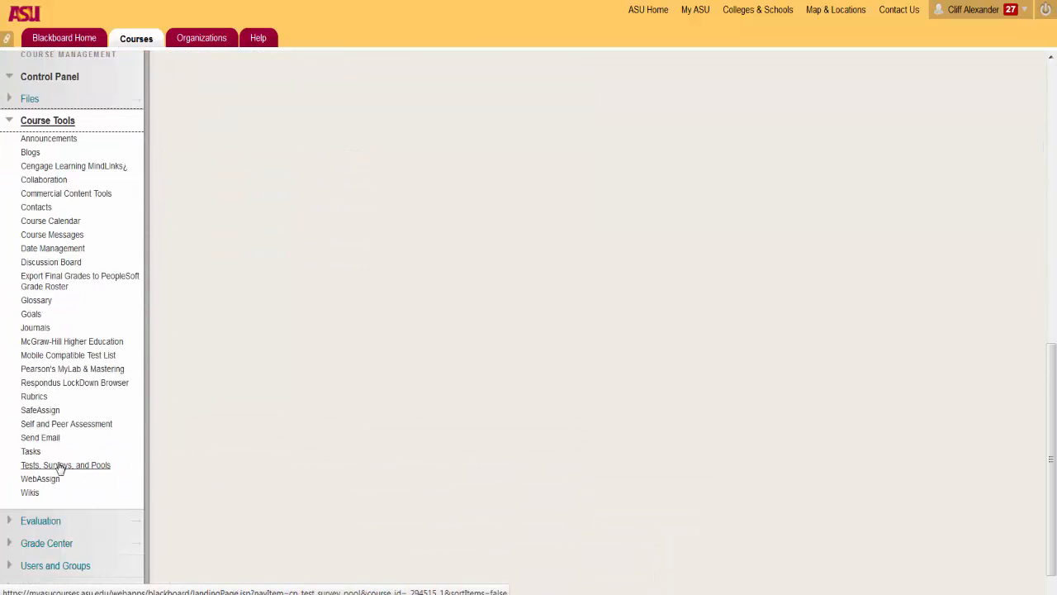
- Open Tests, Surveys, and Pools and show the course's nine tests
left_click(64, 464)
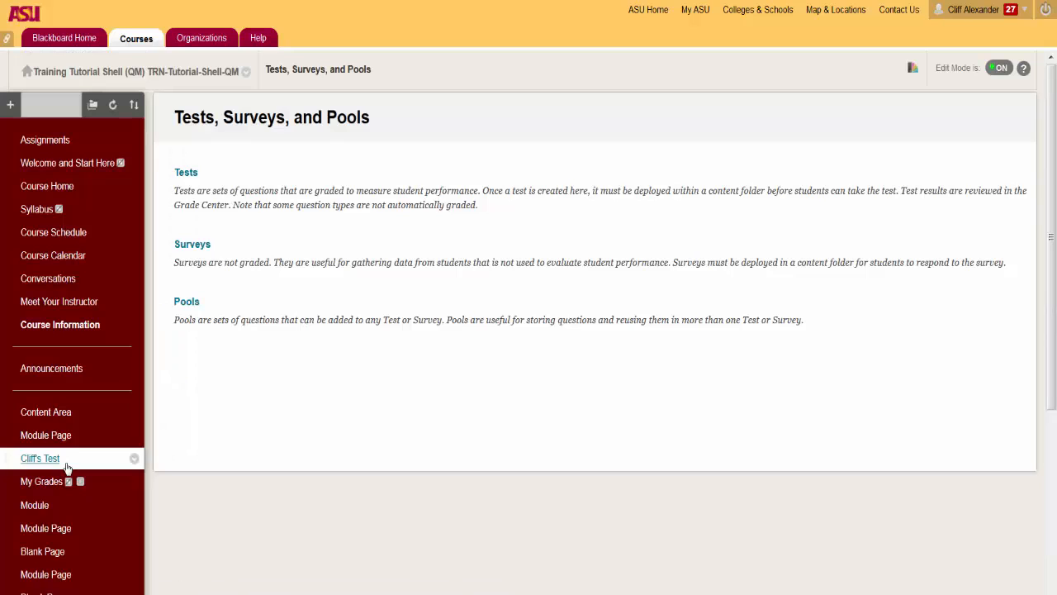
mouse_move(186, 173)
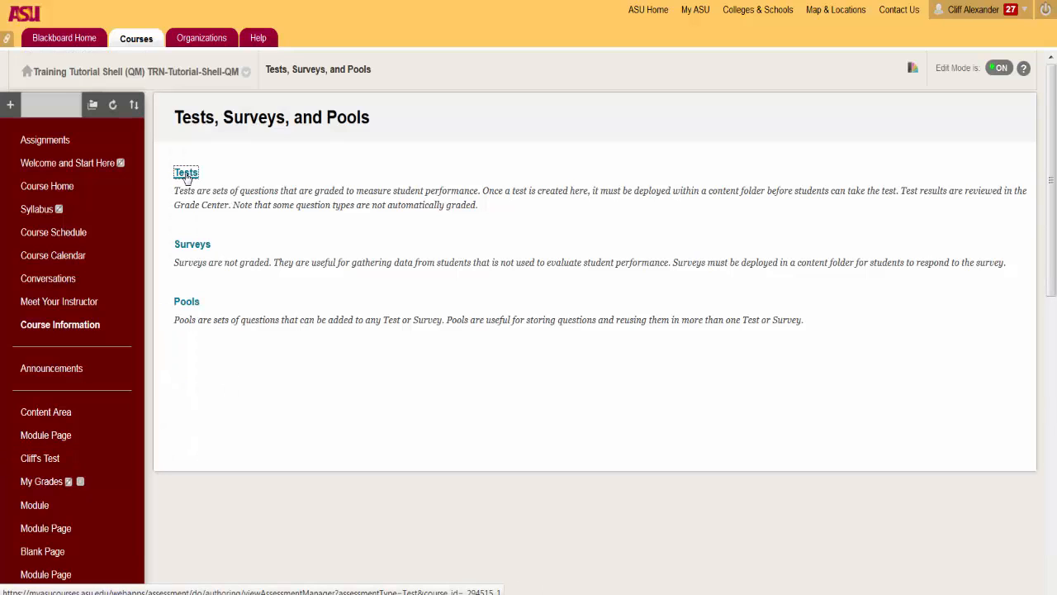
left_click(186, 173)
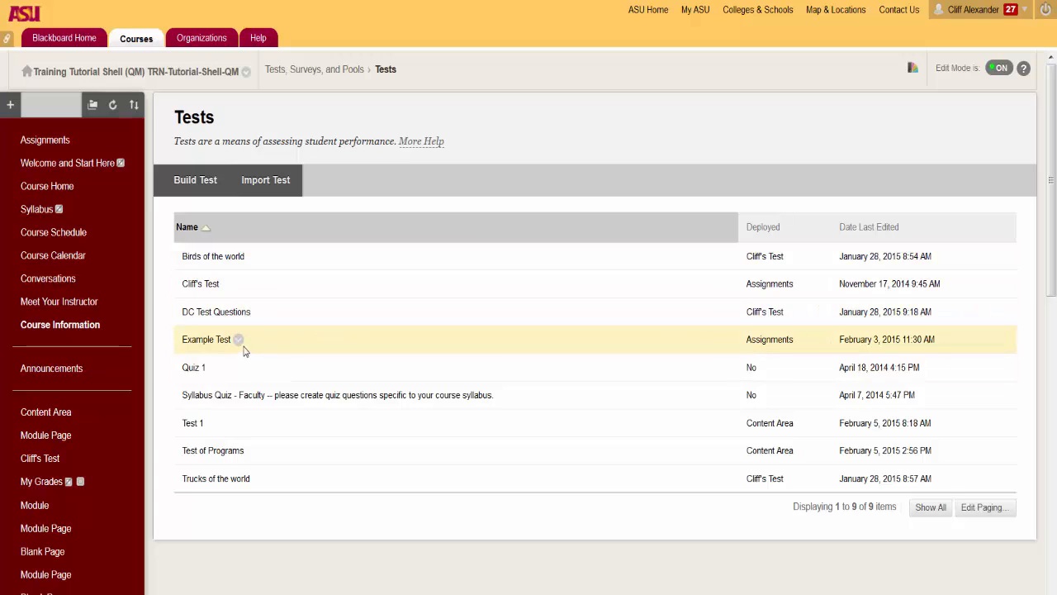
- Open Example Test's canvas and its page options menu to reach the Test Options
left_click(238, 340)
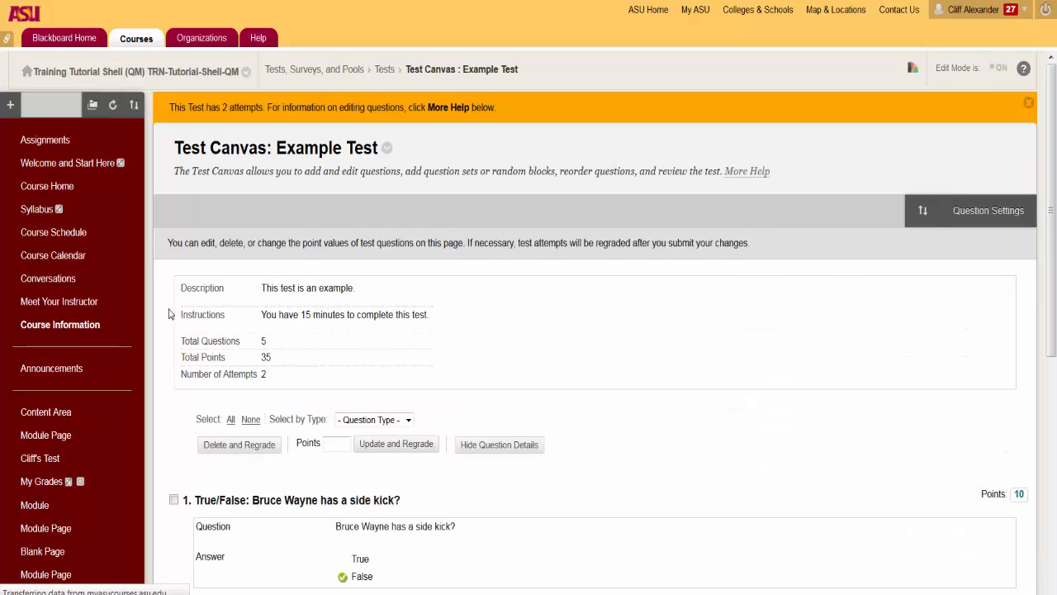
mouse_move(387, 148)
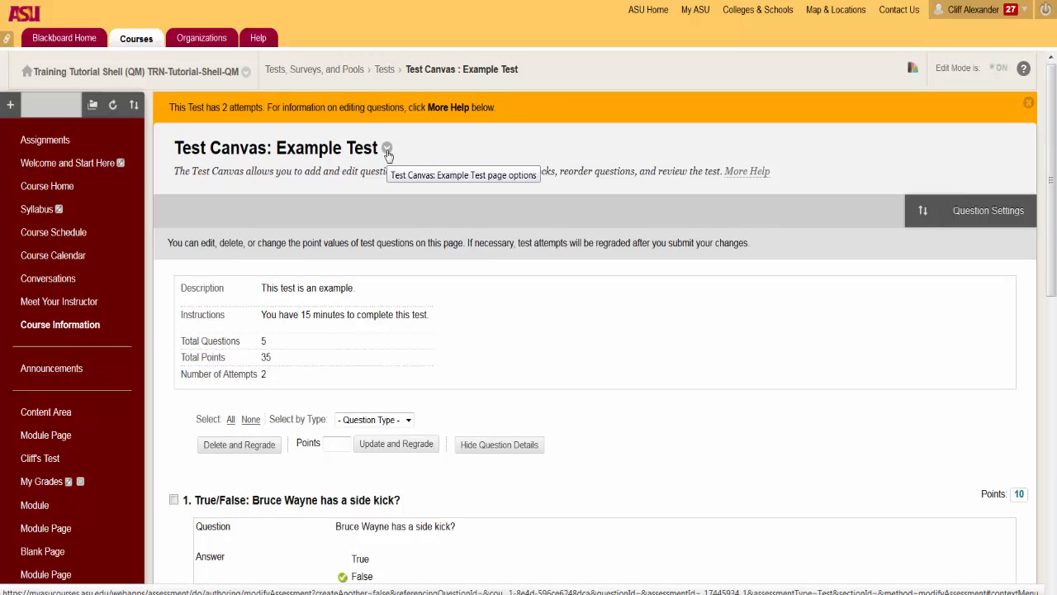
left_click(387, 148)
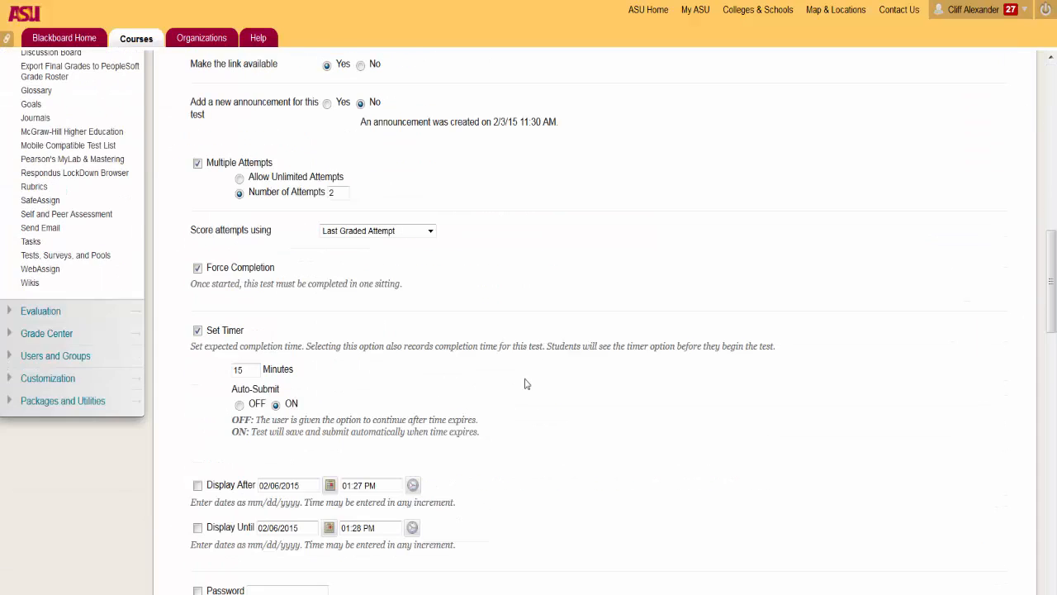
scroll("down", 3)
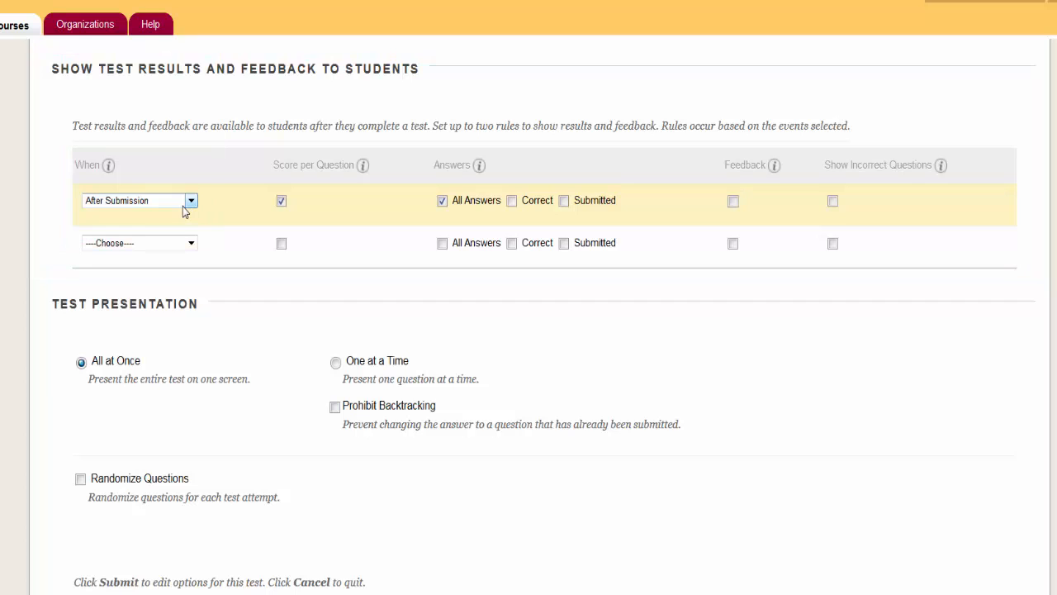
mouse_move(181, 206)
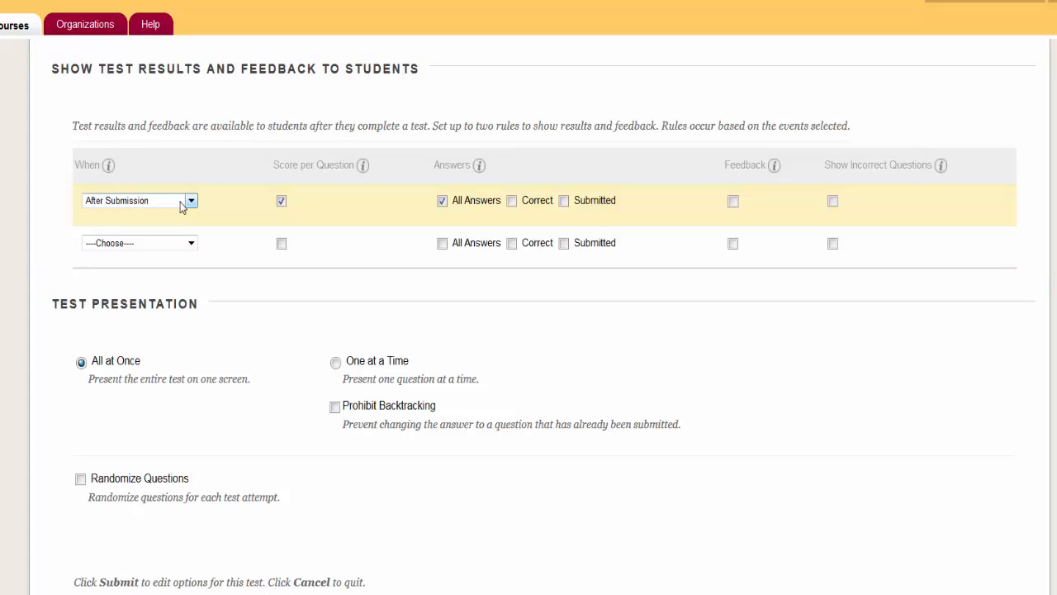
left_click(191, 200)
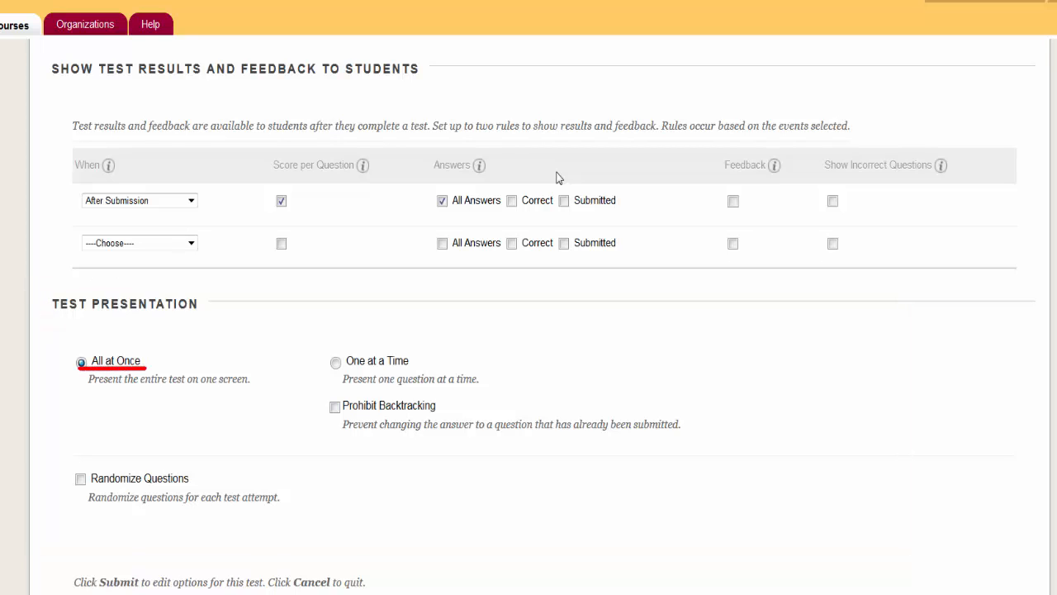
mouse_move(48, 405)
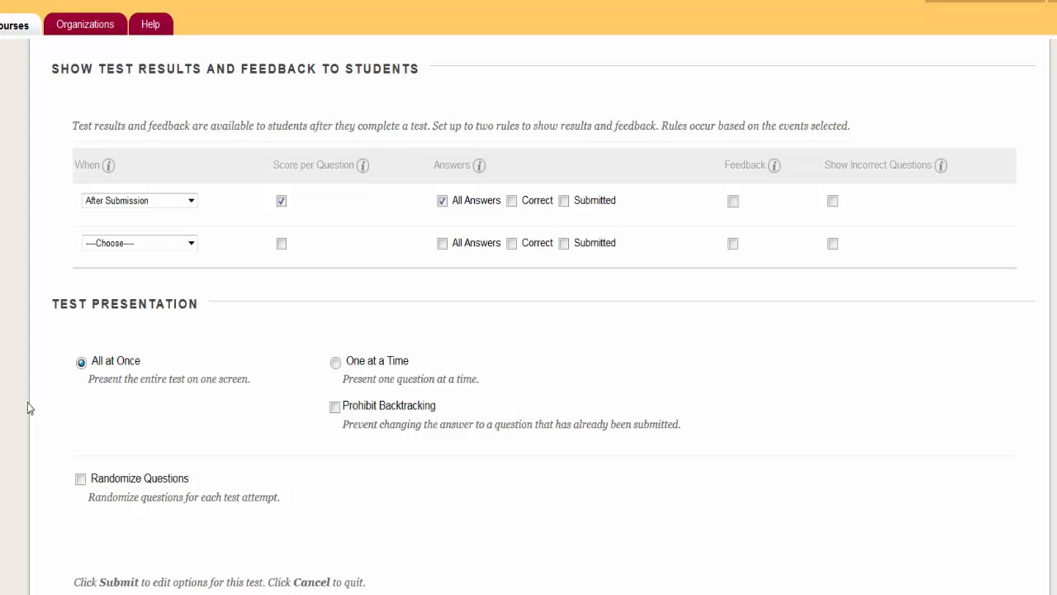
scroll("down", 3)
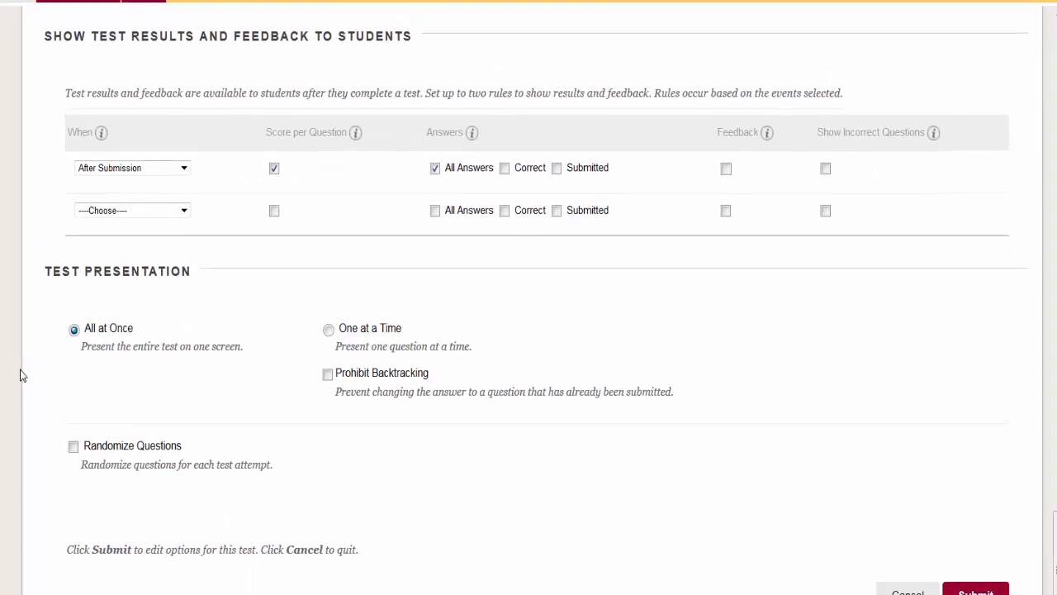